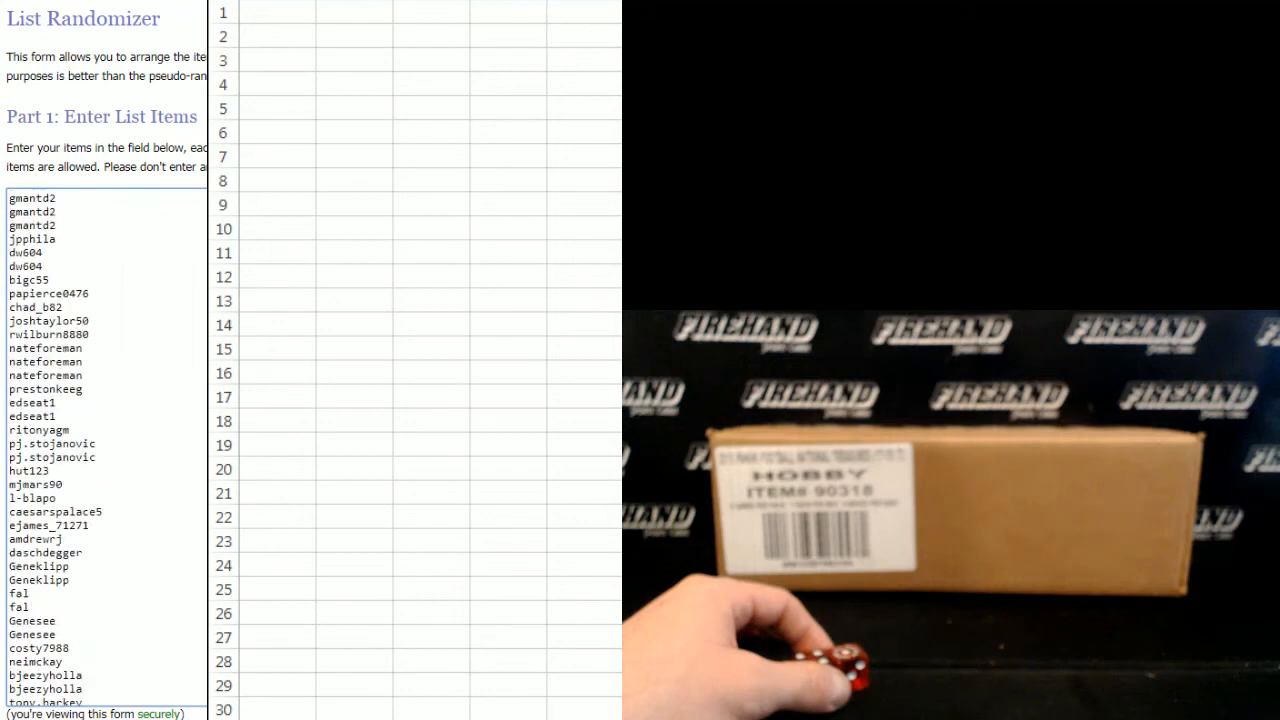
Randomize the 85-username list, then reshuffle it four more times with Again!
scroll(down, 3)
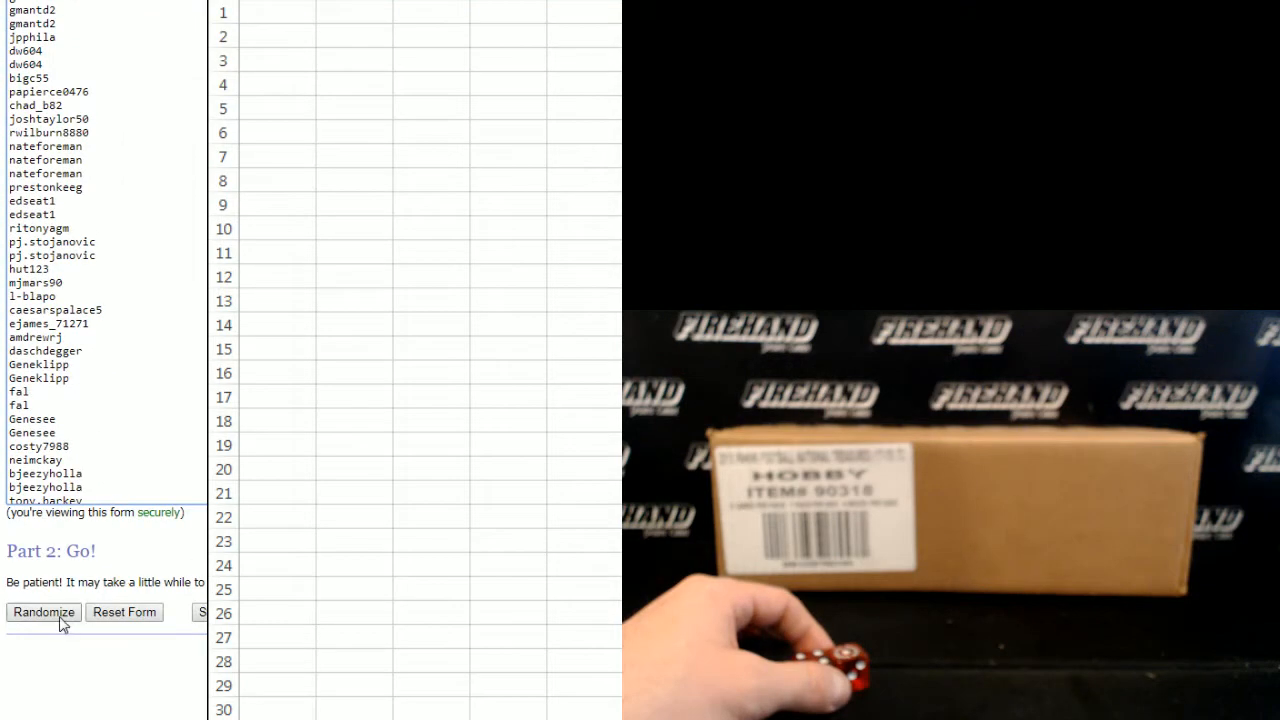
click(43, 612)
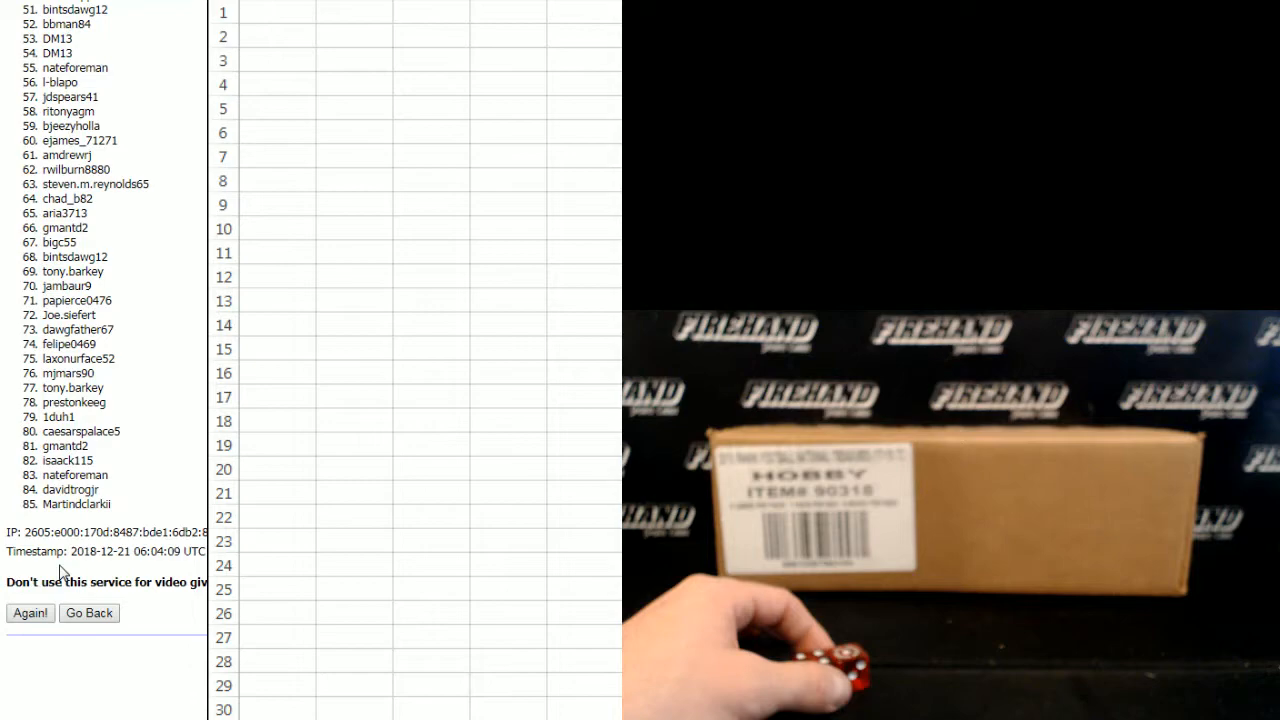
click(30, 613)
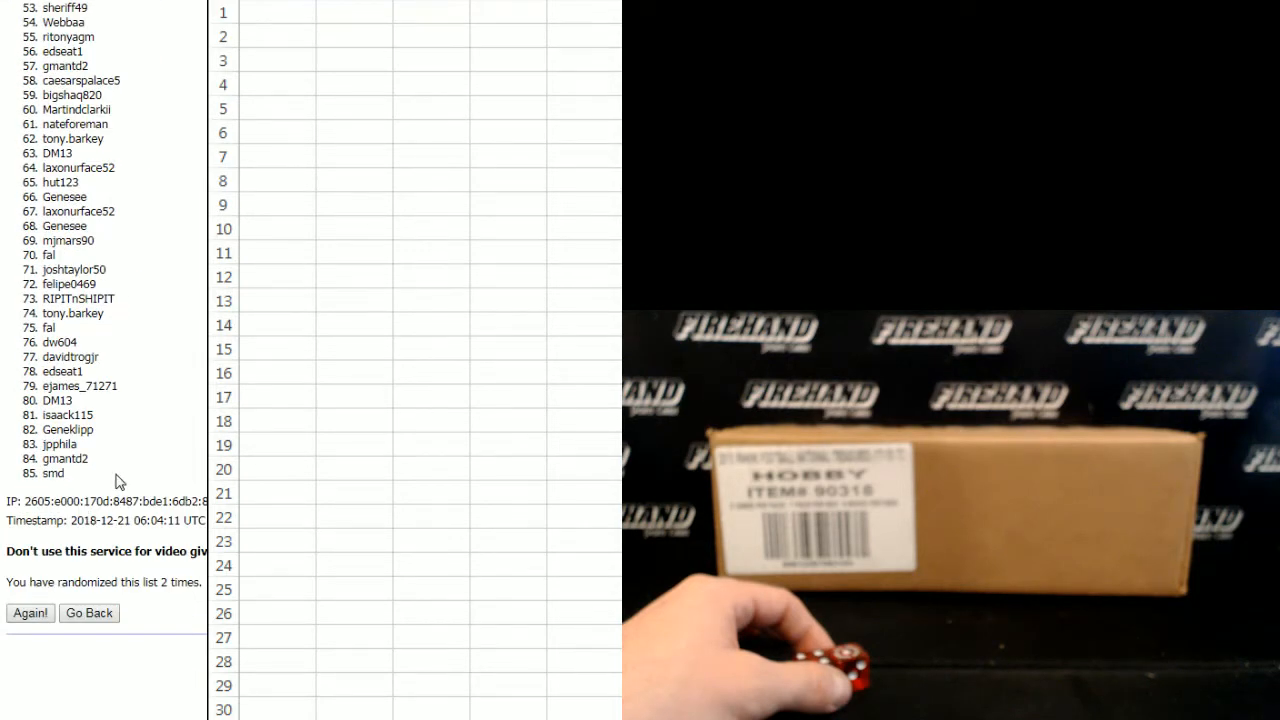
click(30, 613)
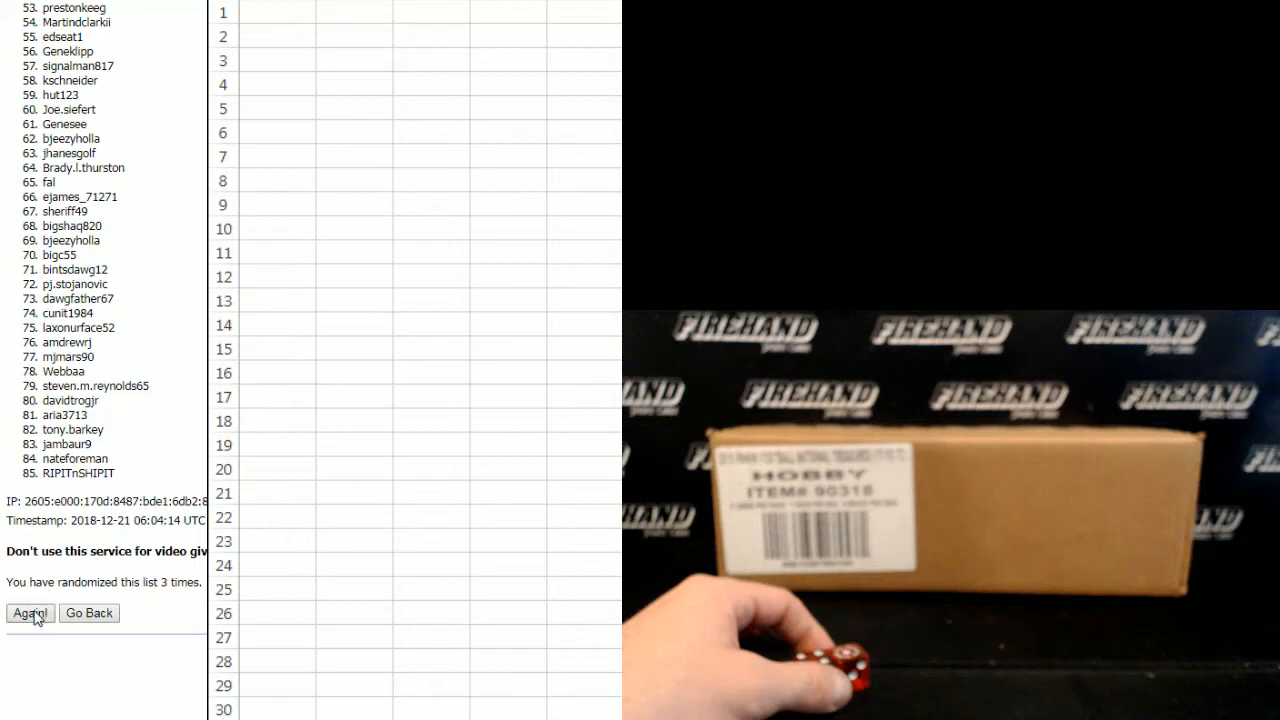
click(30, 613)
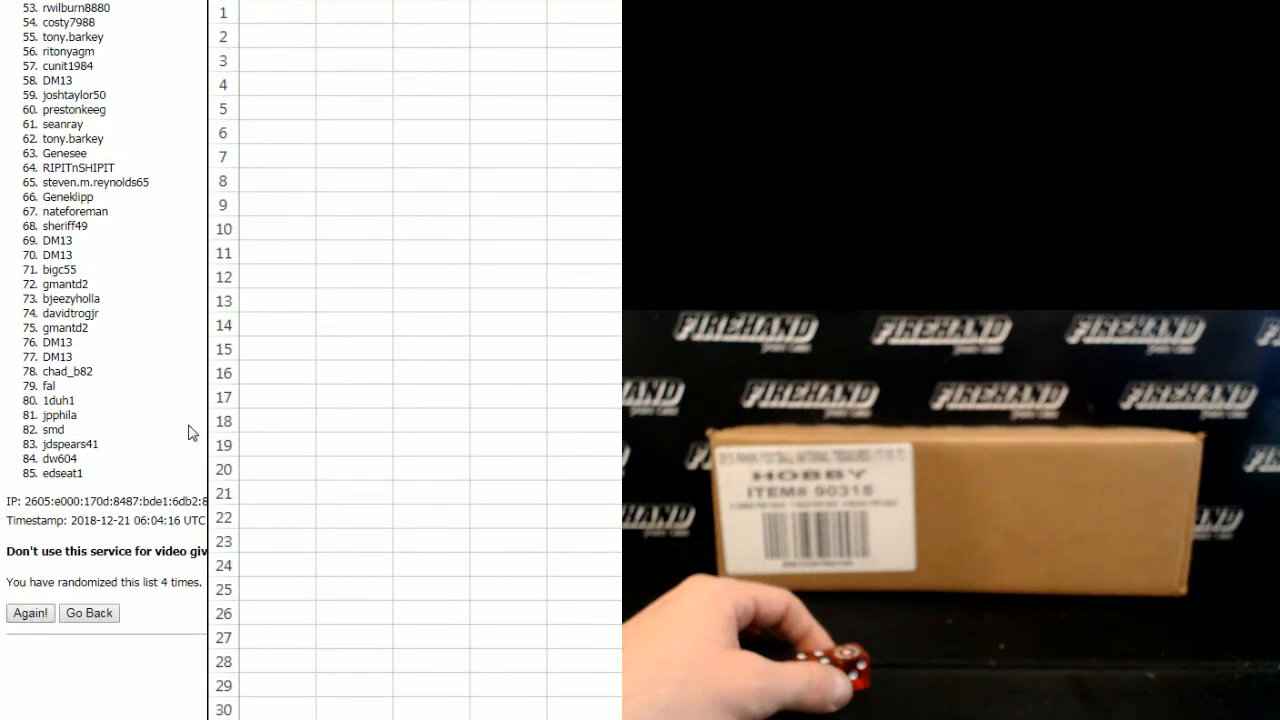
click(30, 613)
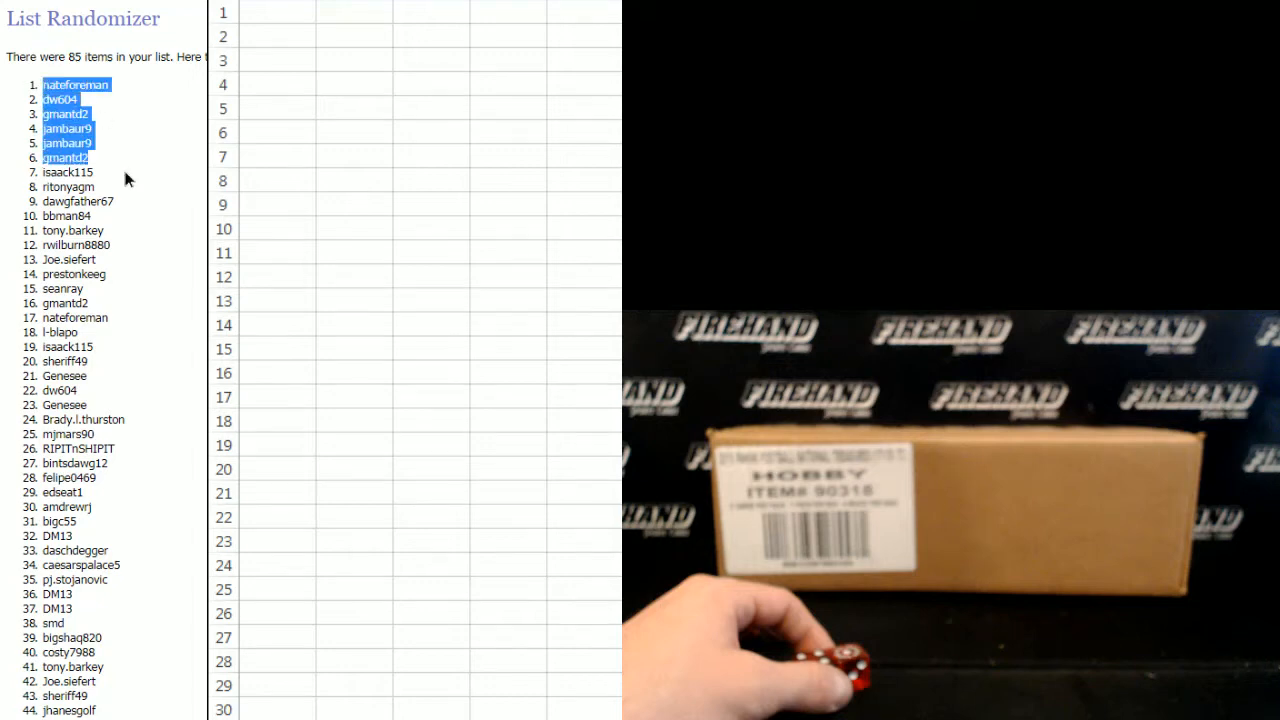
Paste shuffled usernames 1–75 into Excel column A, starting at cell A1.
scroll(down, 3)
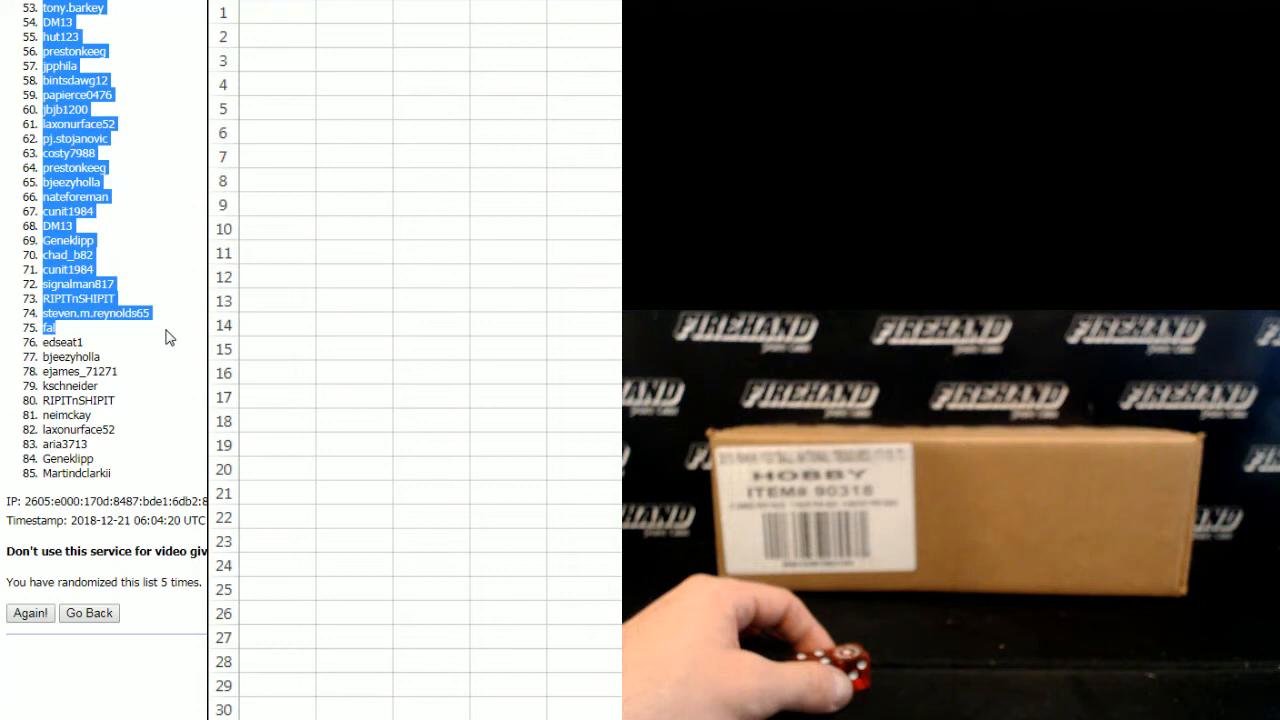
mouse_move(350, 50)
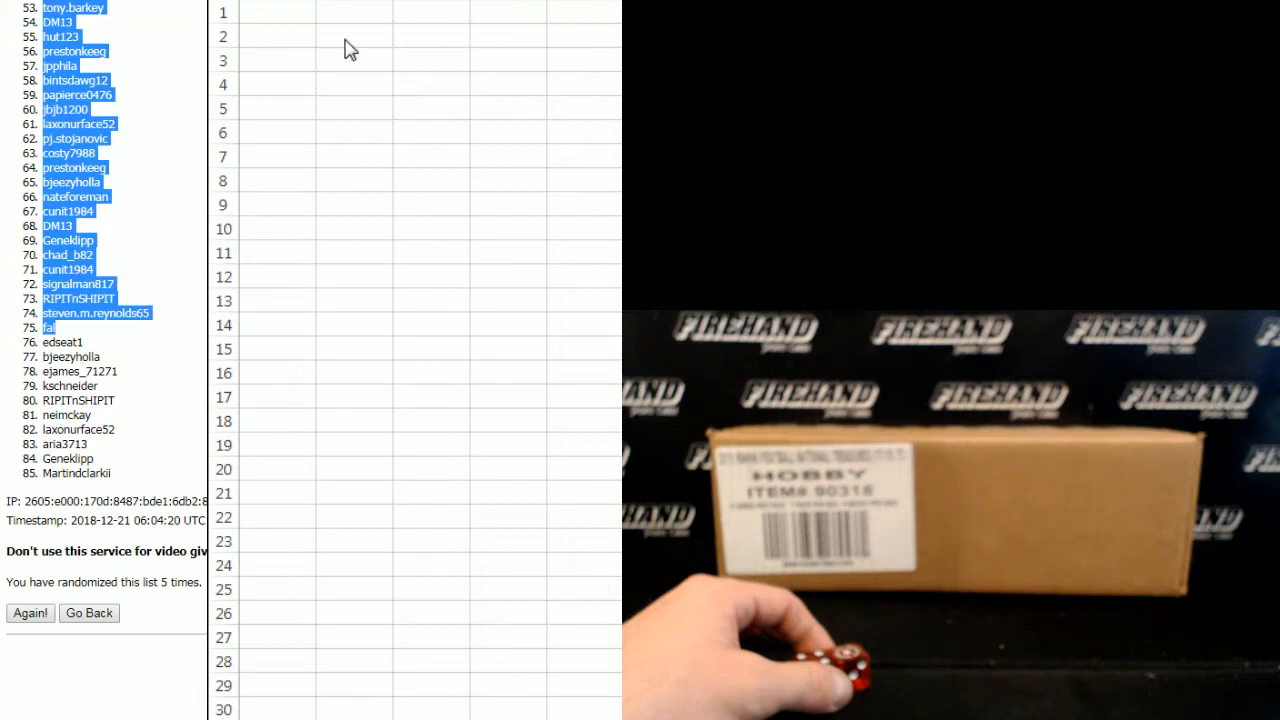
click(277, 12)
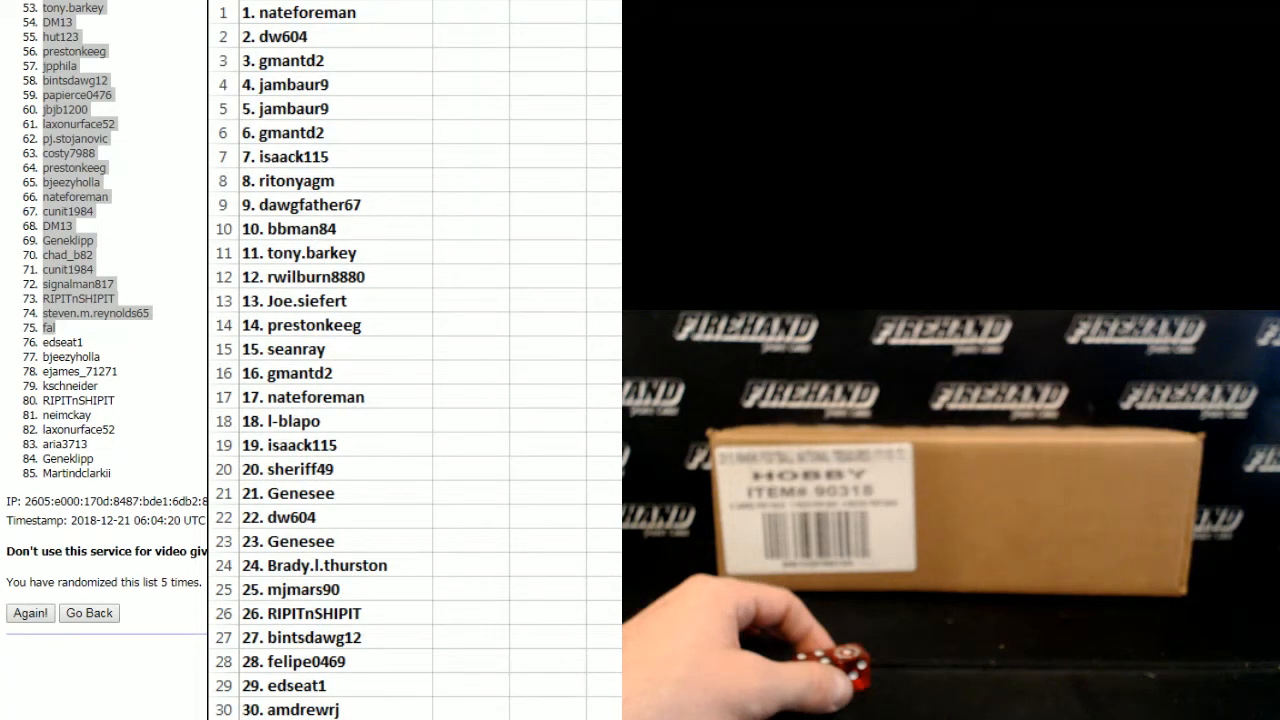
mouse_move(405, 393)
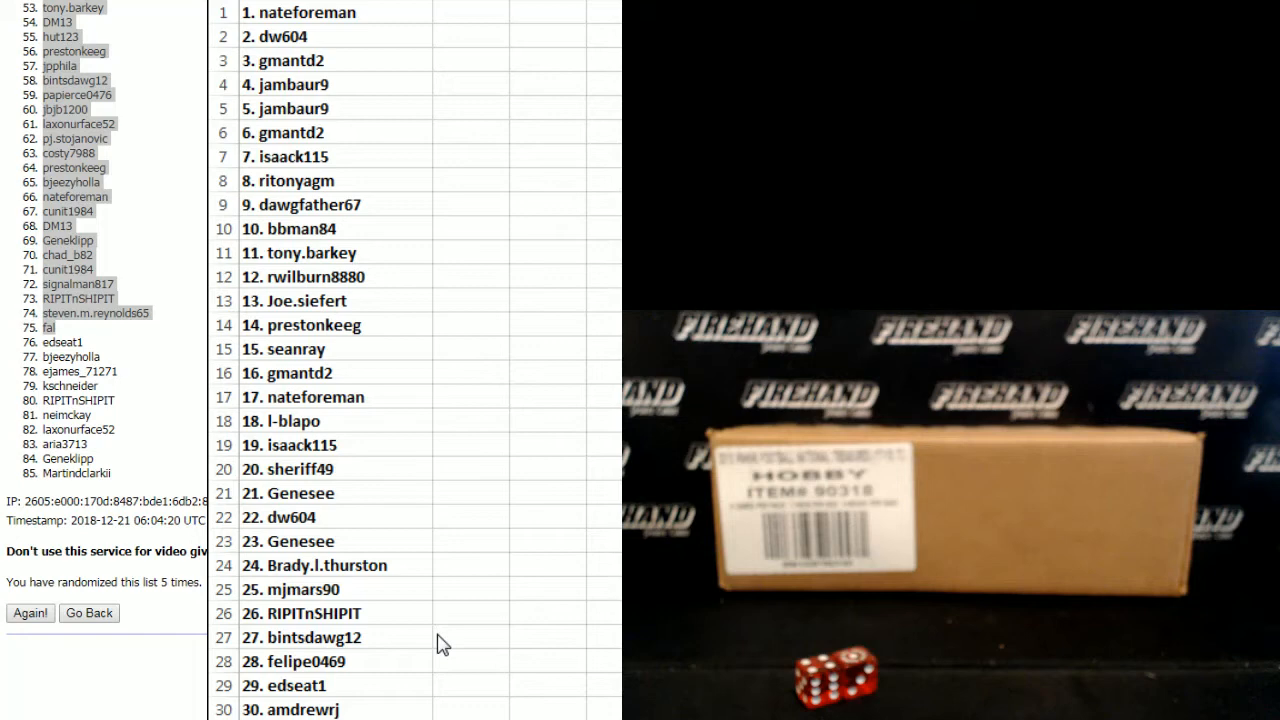
mouse_move(112, 340)
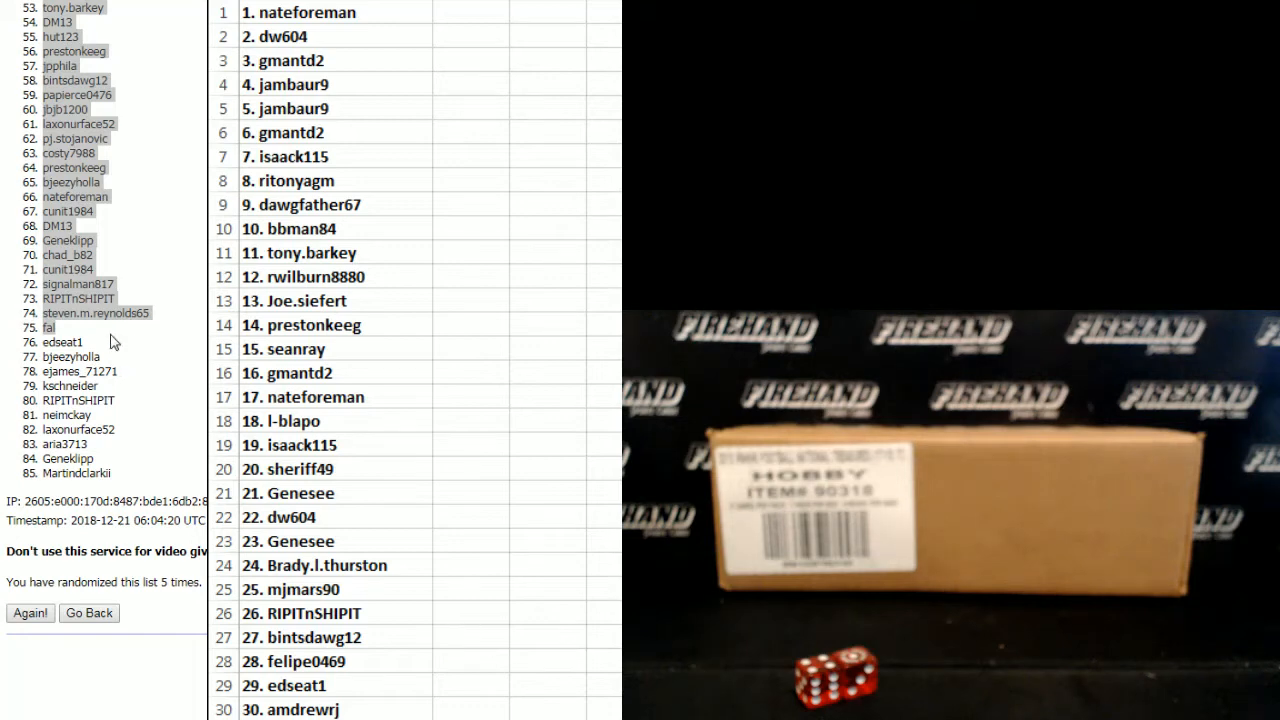
Select usernames 76–85 in the browser and scroll the sheet to clear column A.
drag(62, 342, 68, 458)
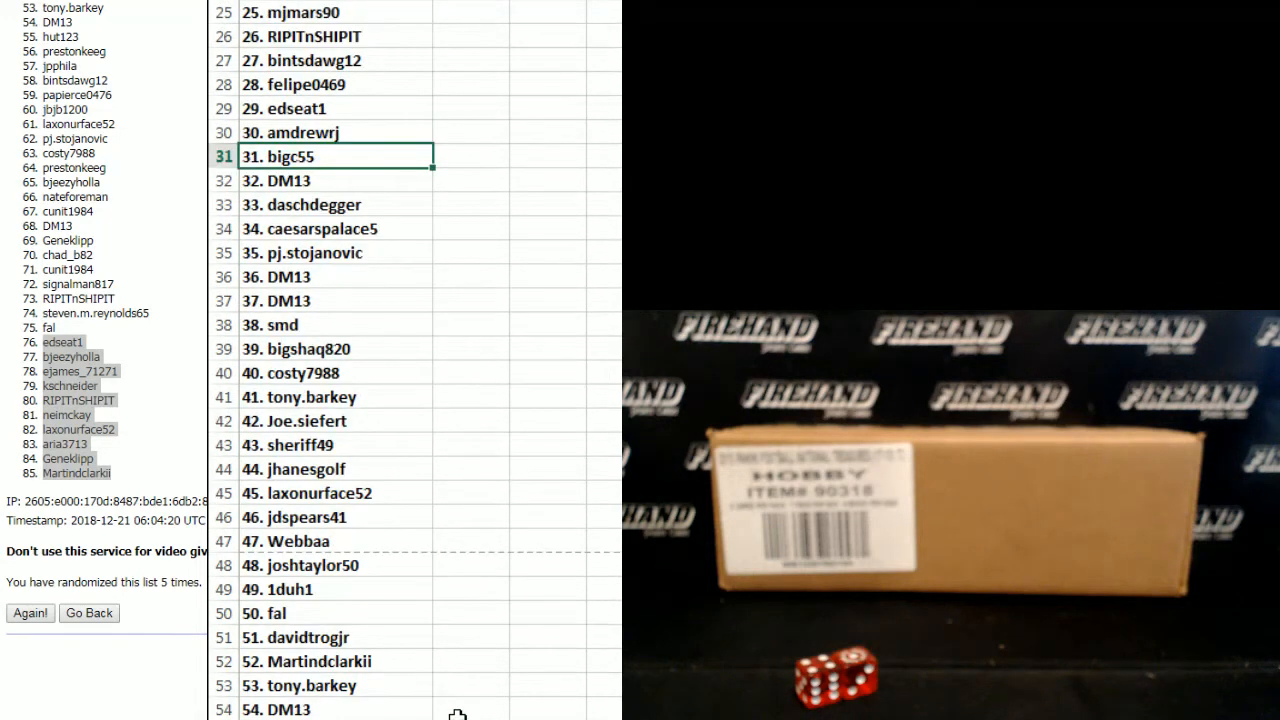
scroll(down, 3)
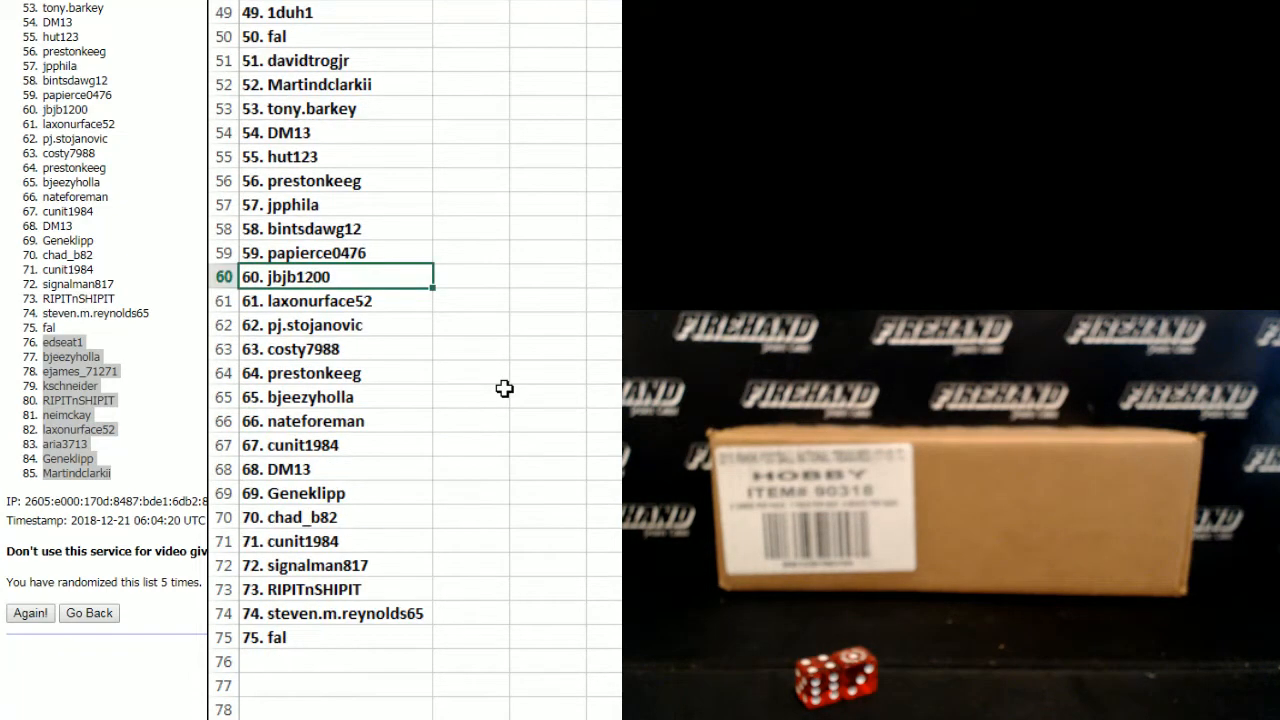
mouse_move(539, 406)
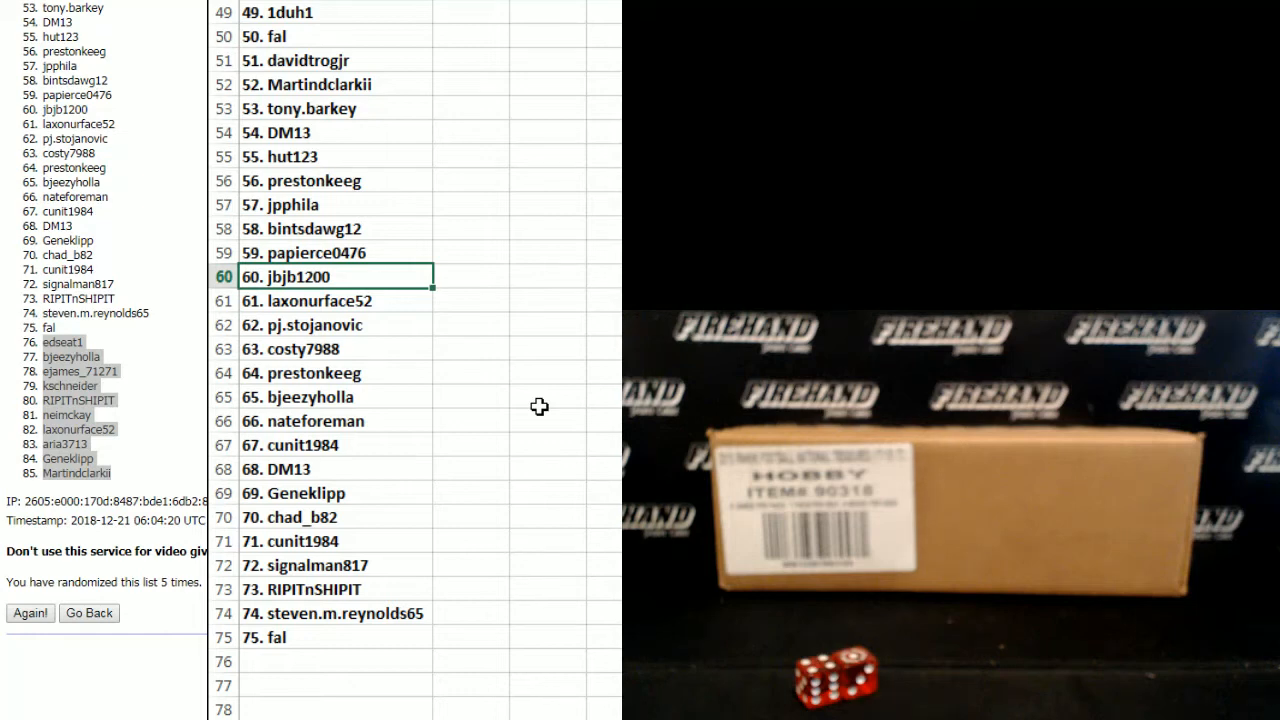
mouse_move(375, 25)
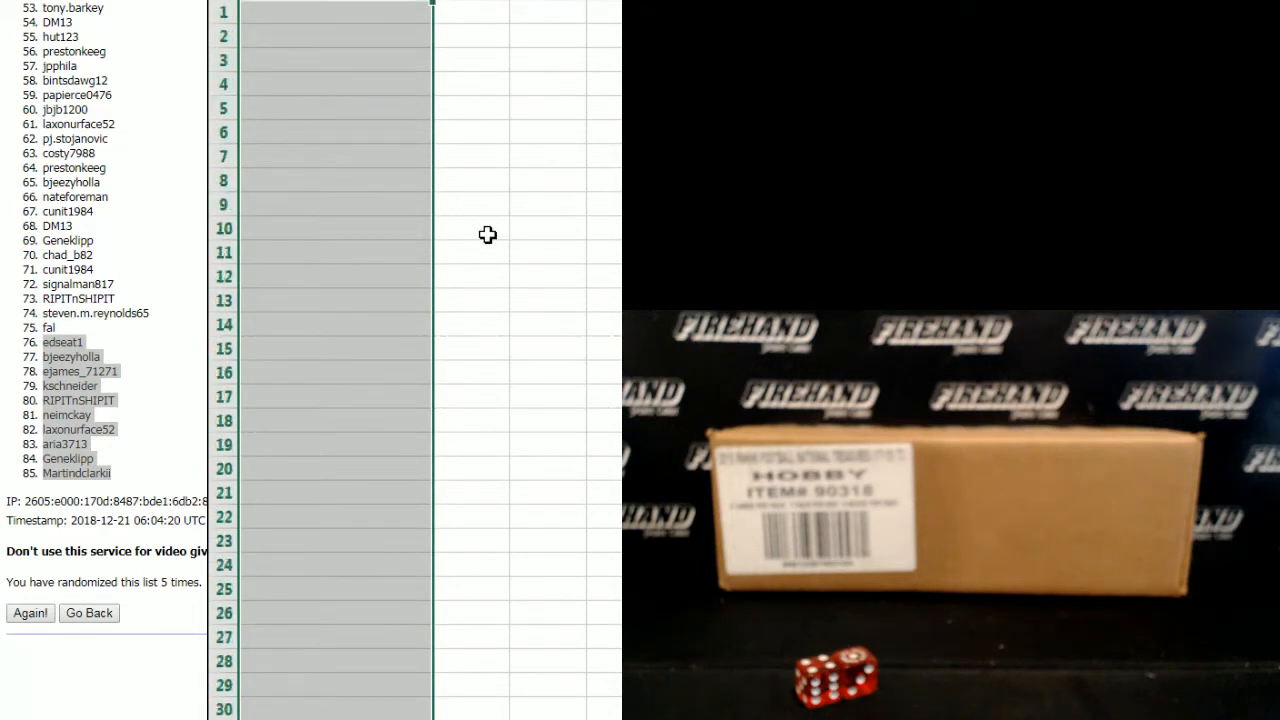
drag(62, 342, 105, 472)
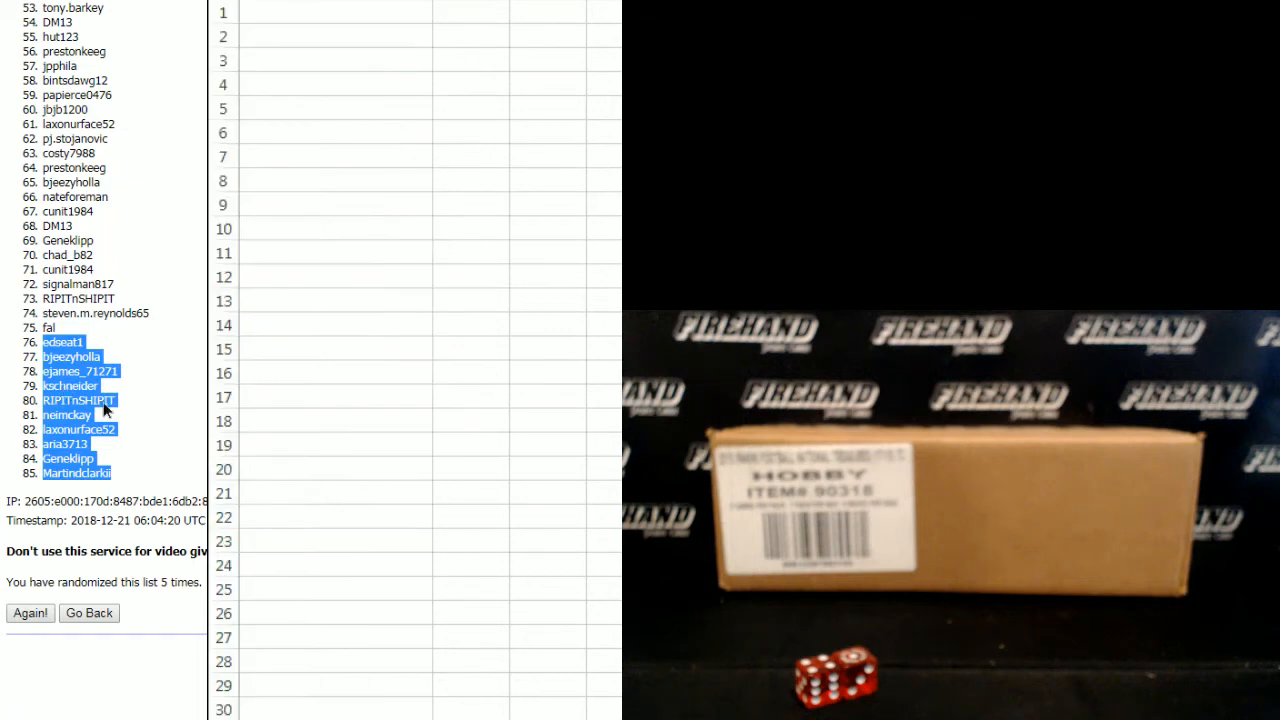
click(336, 12)
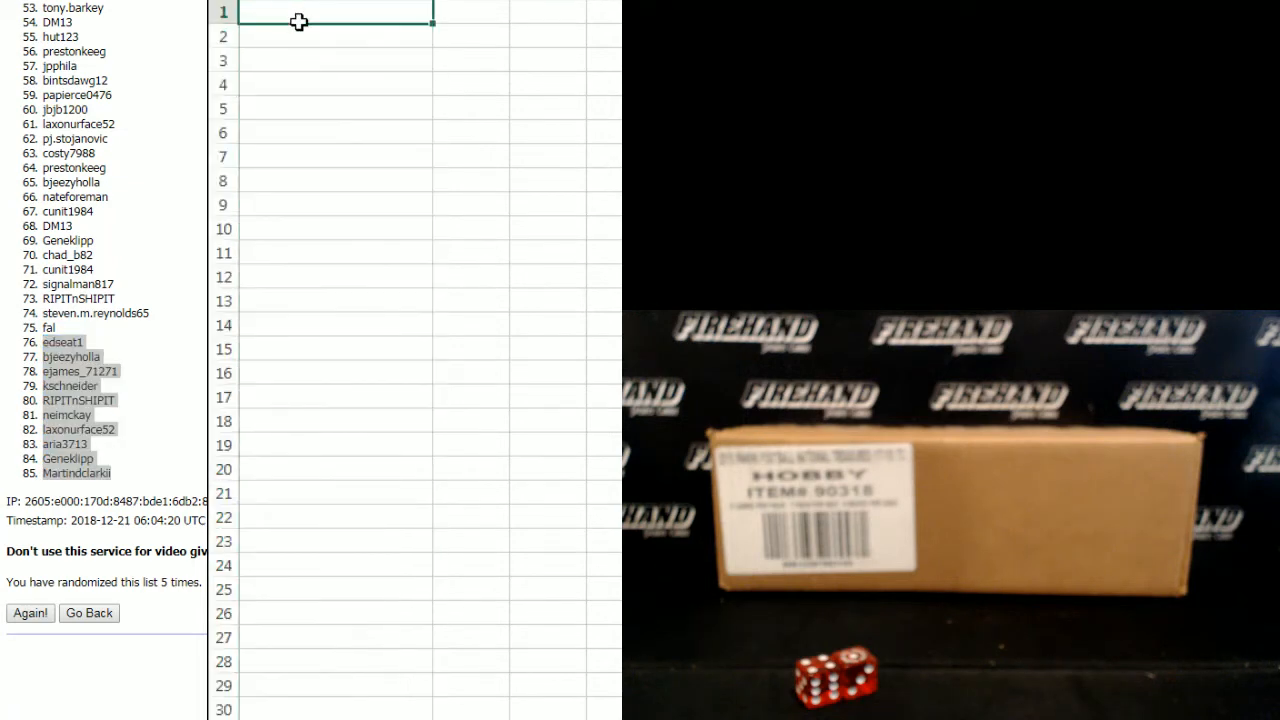
mouse_move(351, 135)
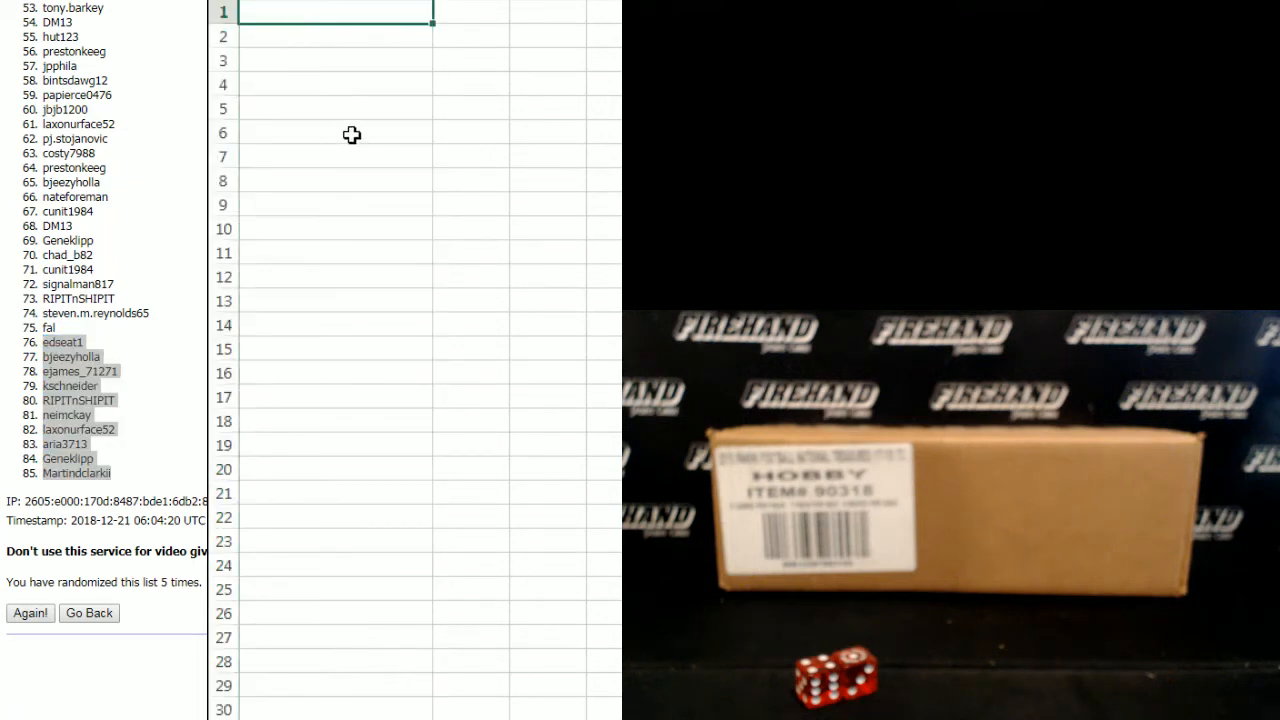
mouse_move(218, 58)
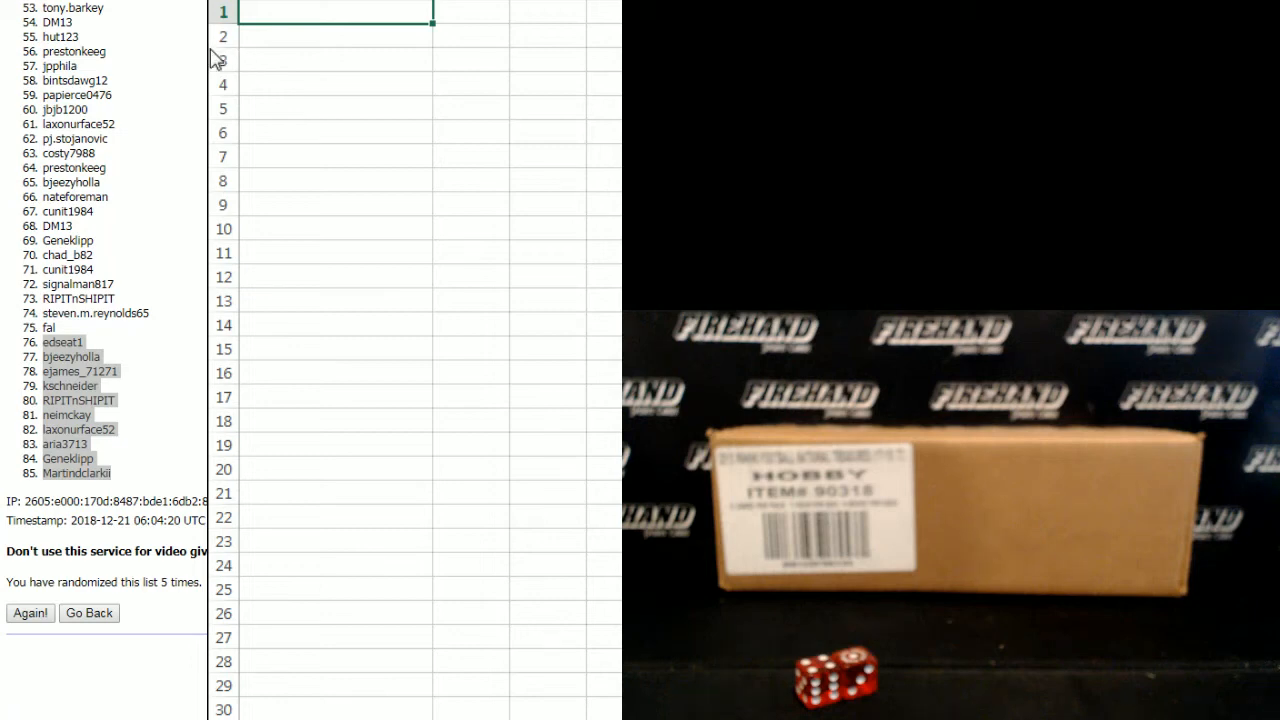
mouse_move(505, 375)
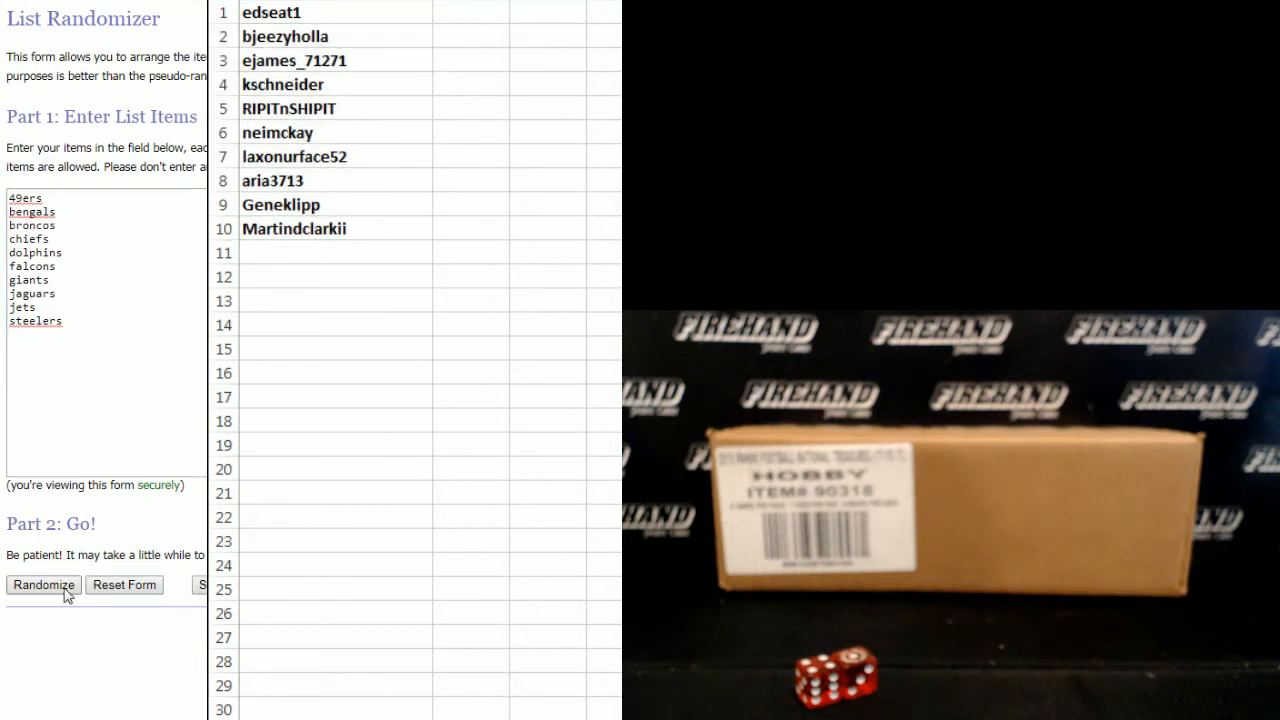
Randomize the ten football teams, reshuffle twice, and select the shuffled results.
click(43, 585)
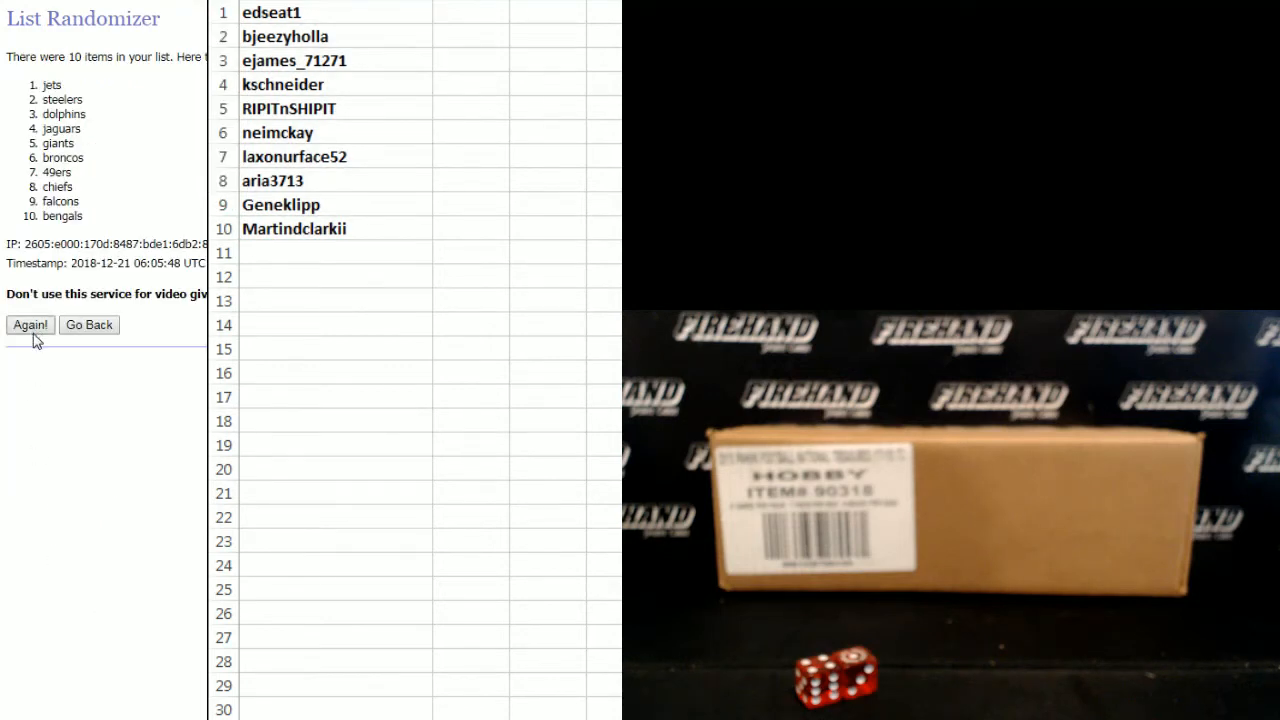
click(30, 324)
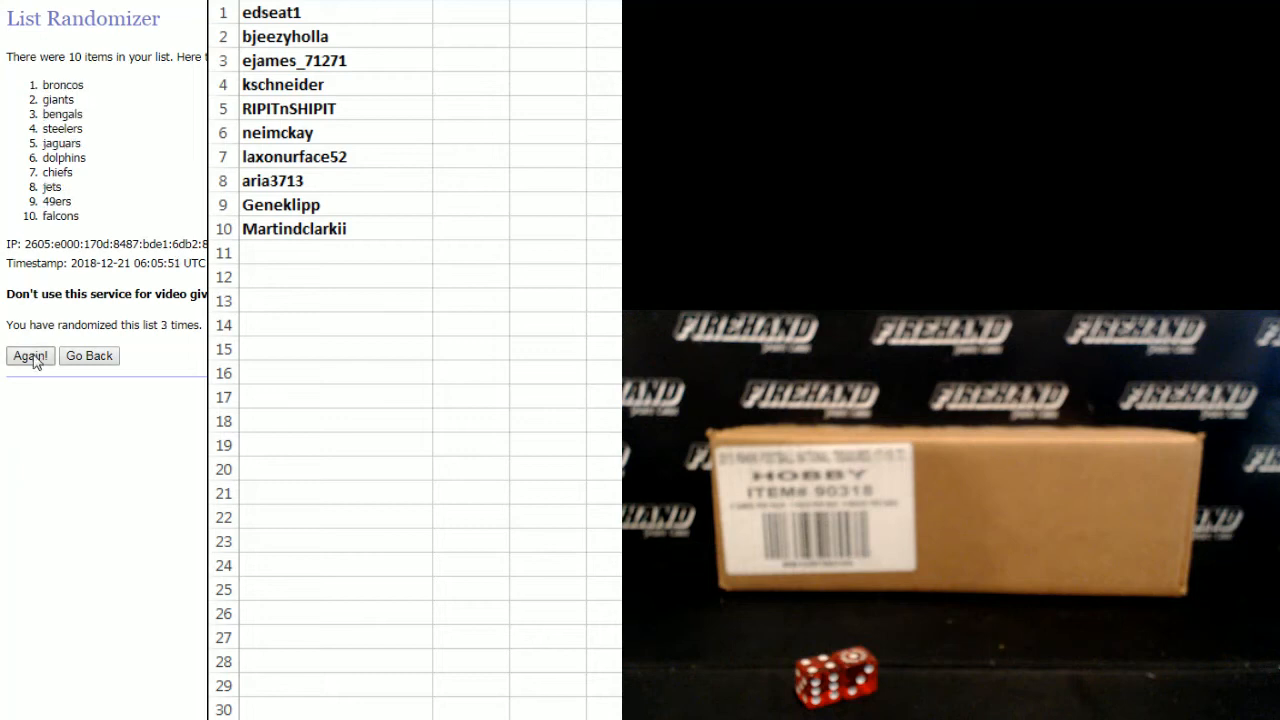
click(30, 355)
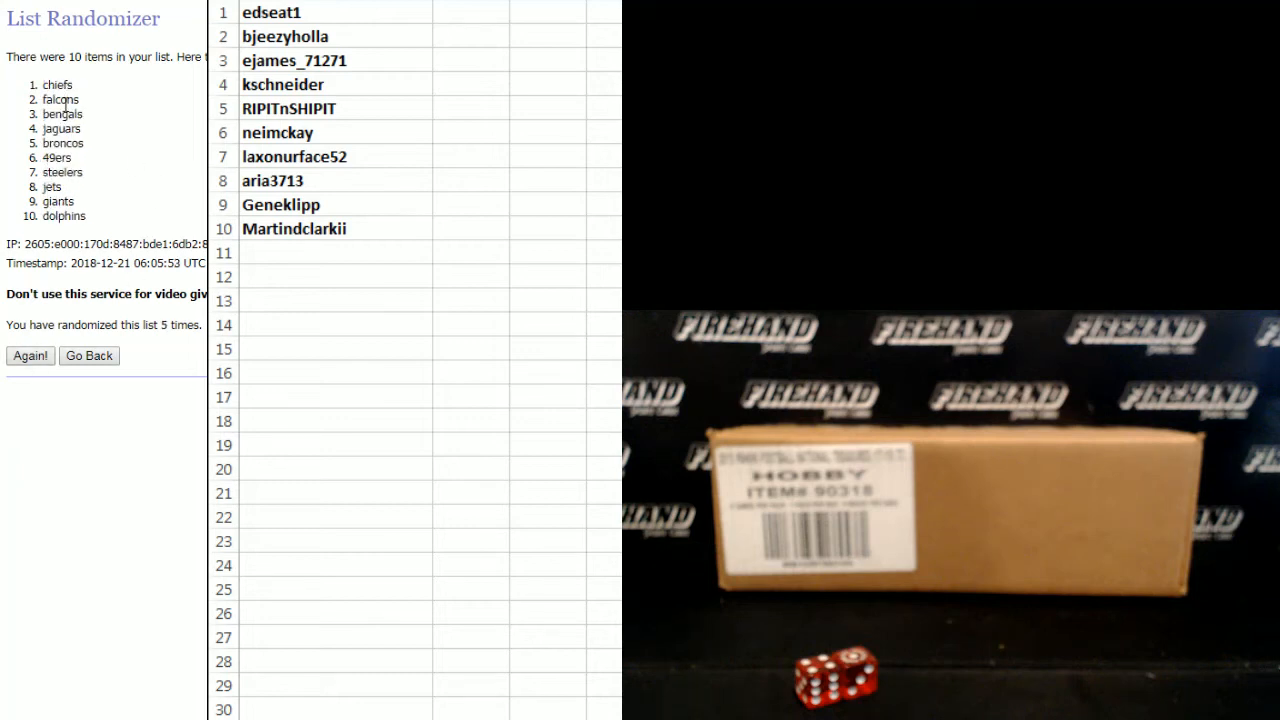
drag(48, 84, 75, 216)
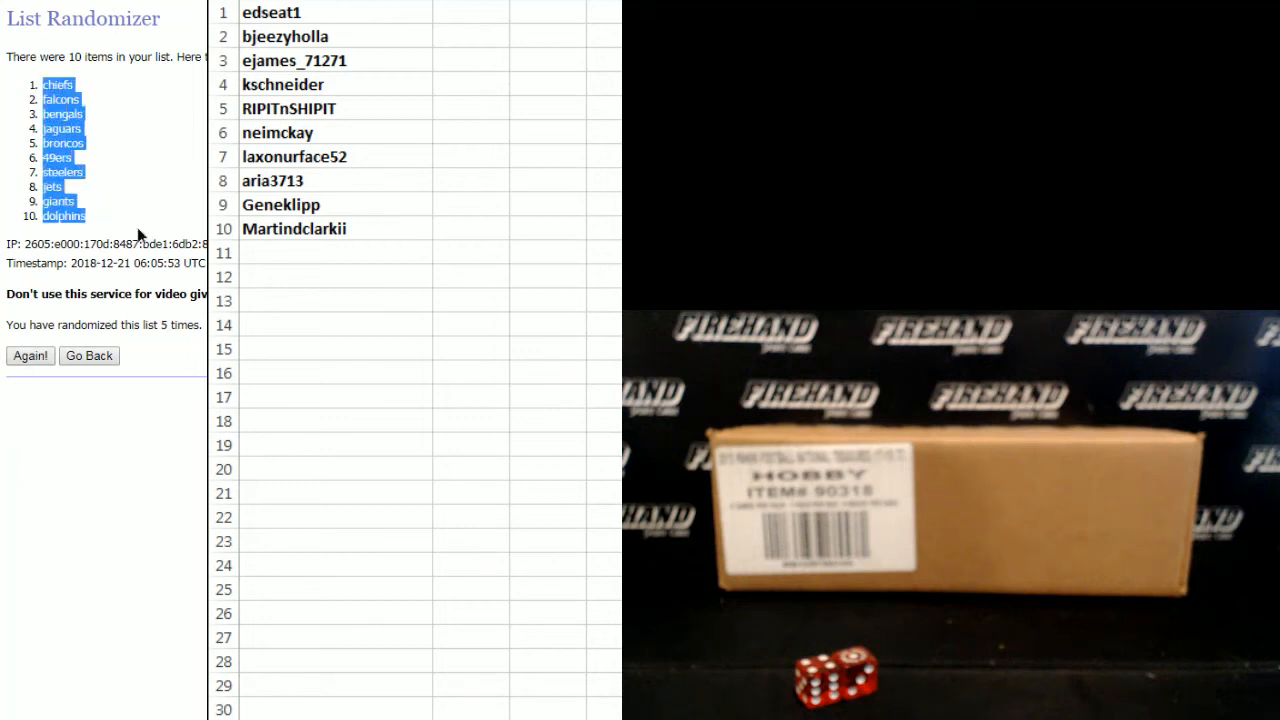
Paste the shuffled teams into column B from B1, chiefs through dolphins.
click(470, 12)
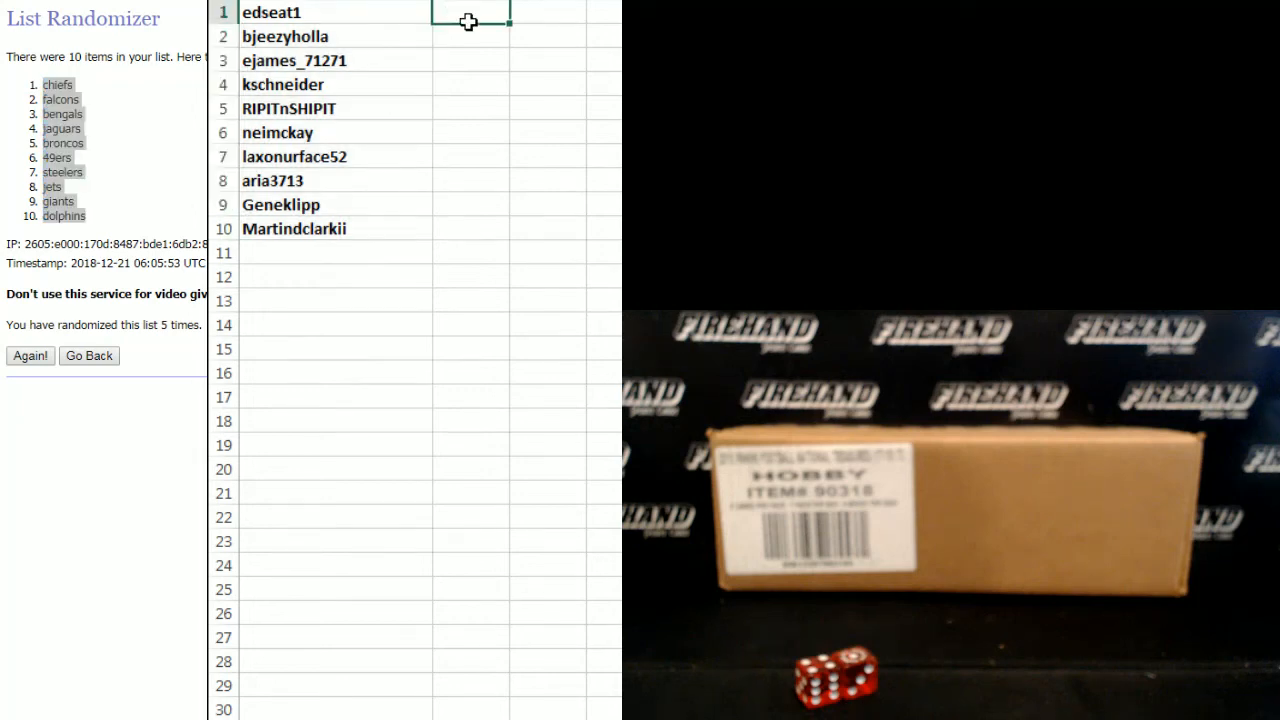
mouse_move(474, 109)
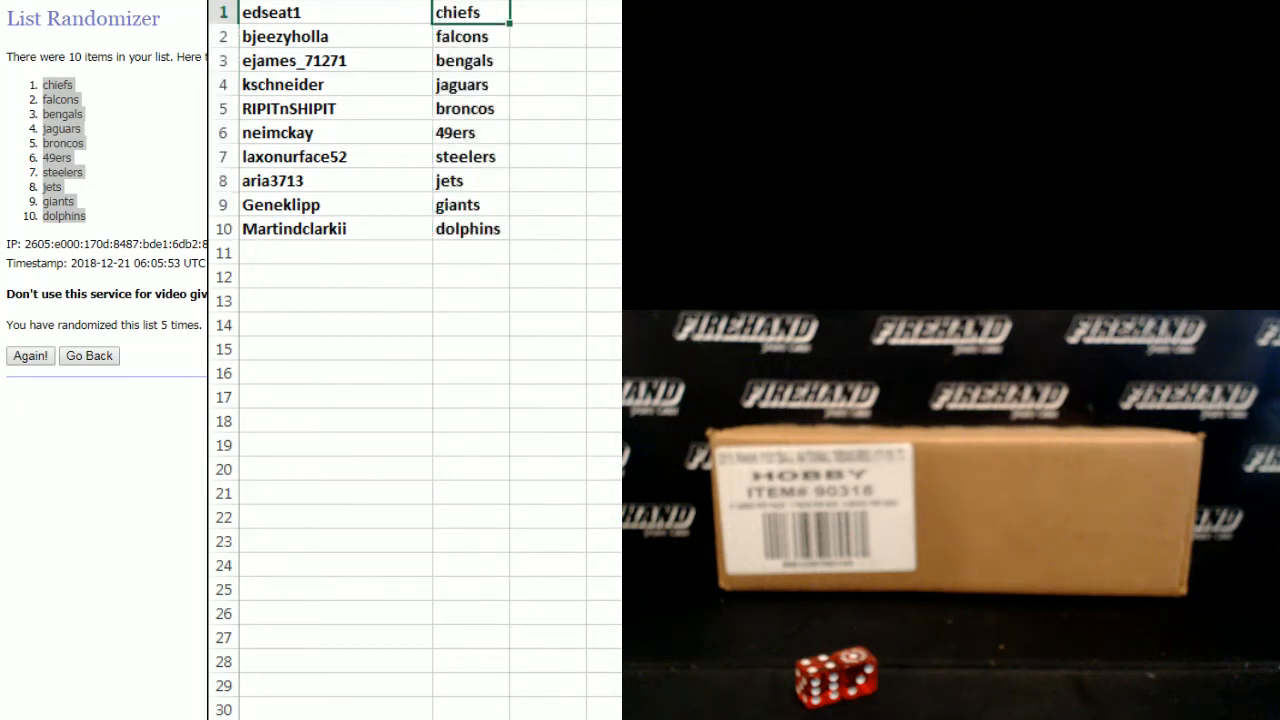
click(470, 60)
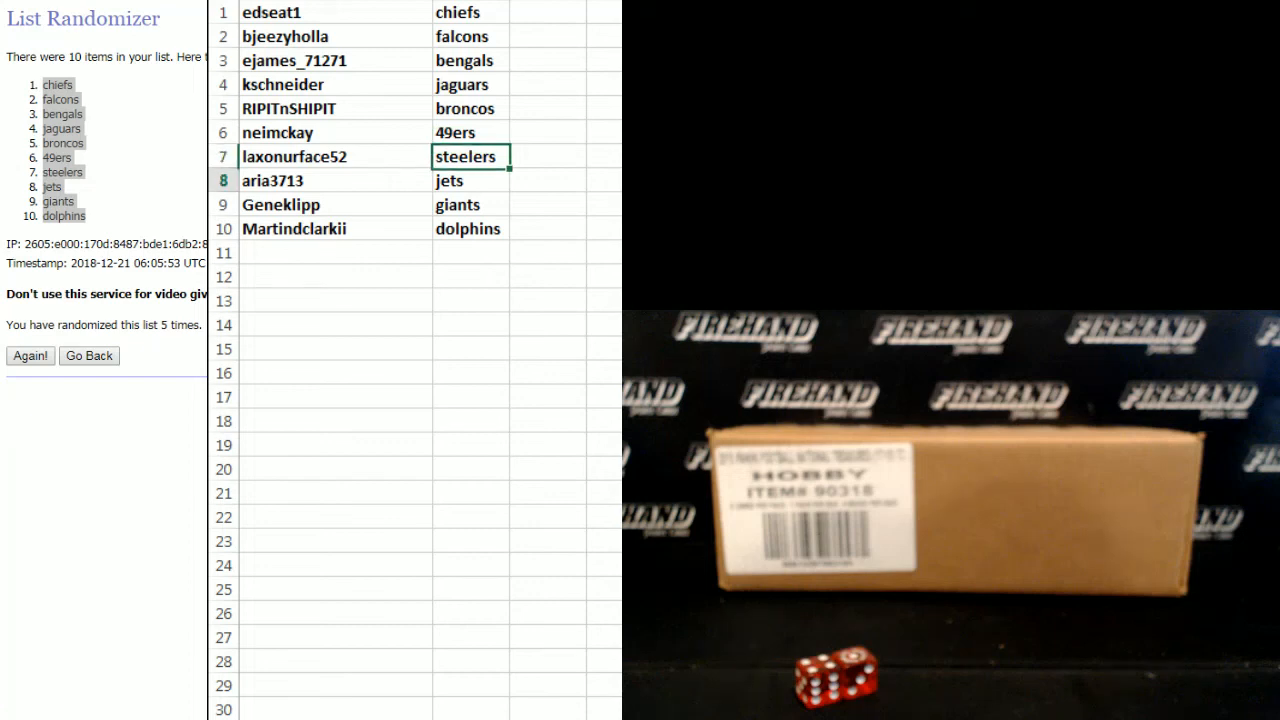
Custom-sort columns A:B by column B, A to Z, putting 49ers first.
click(470, 204)
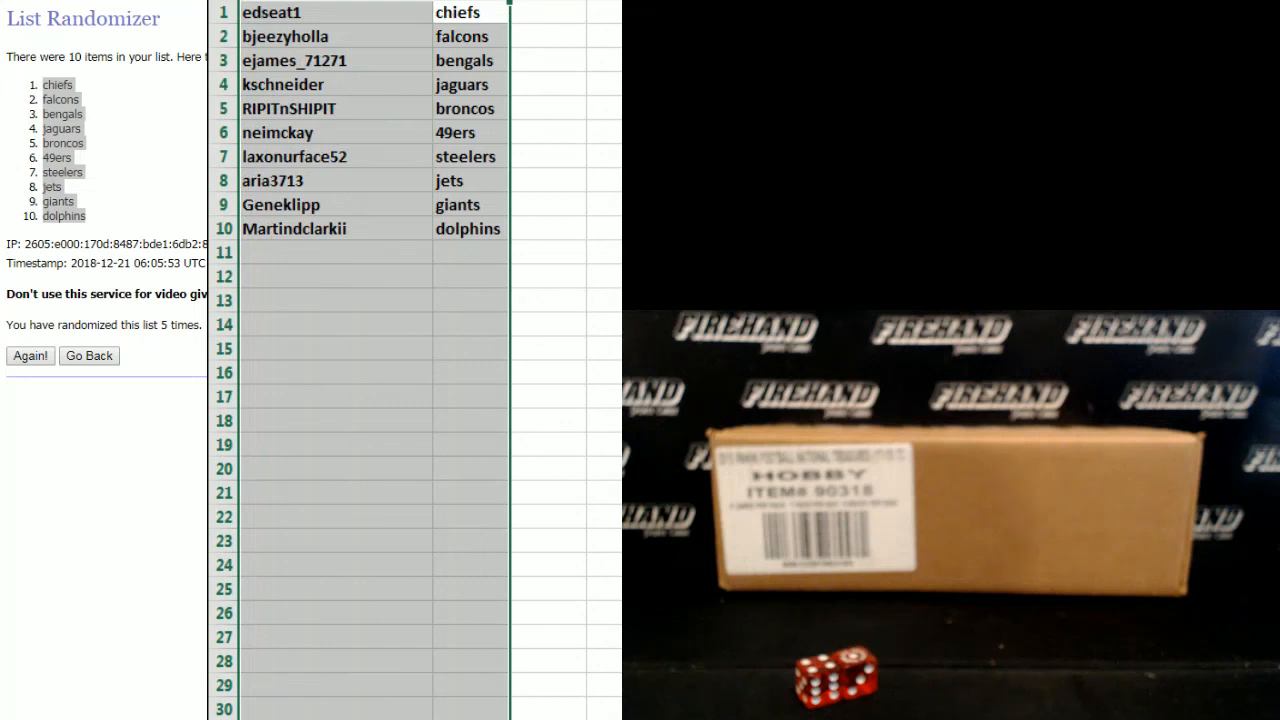
click(30, 355)
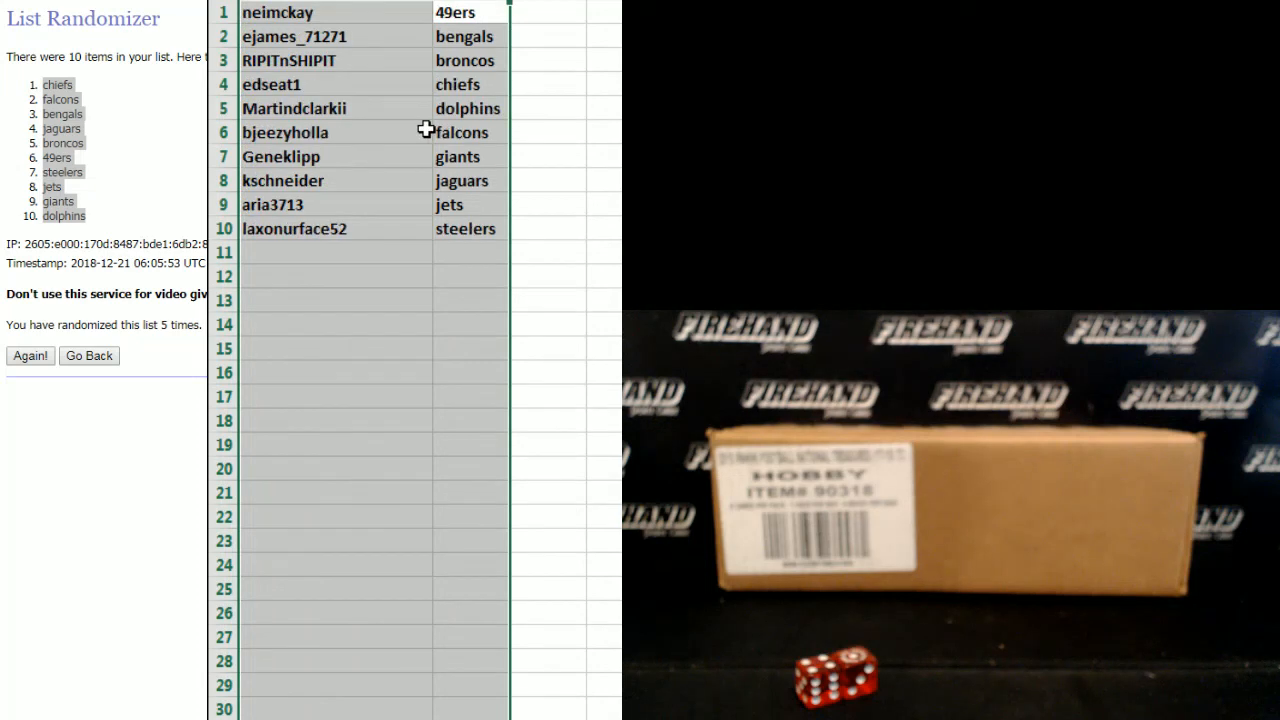